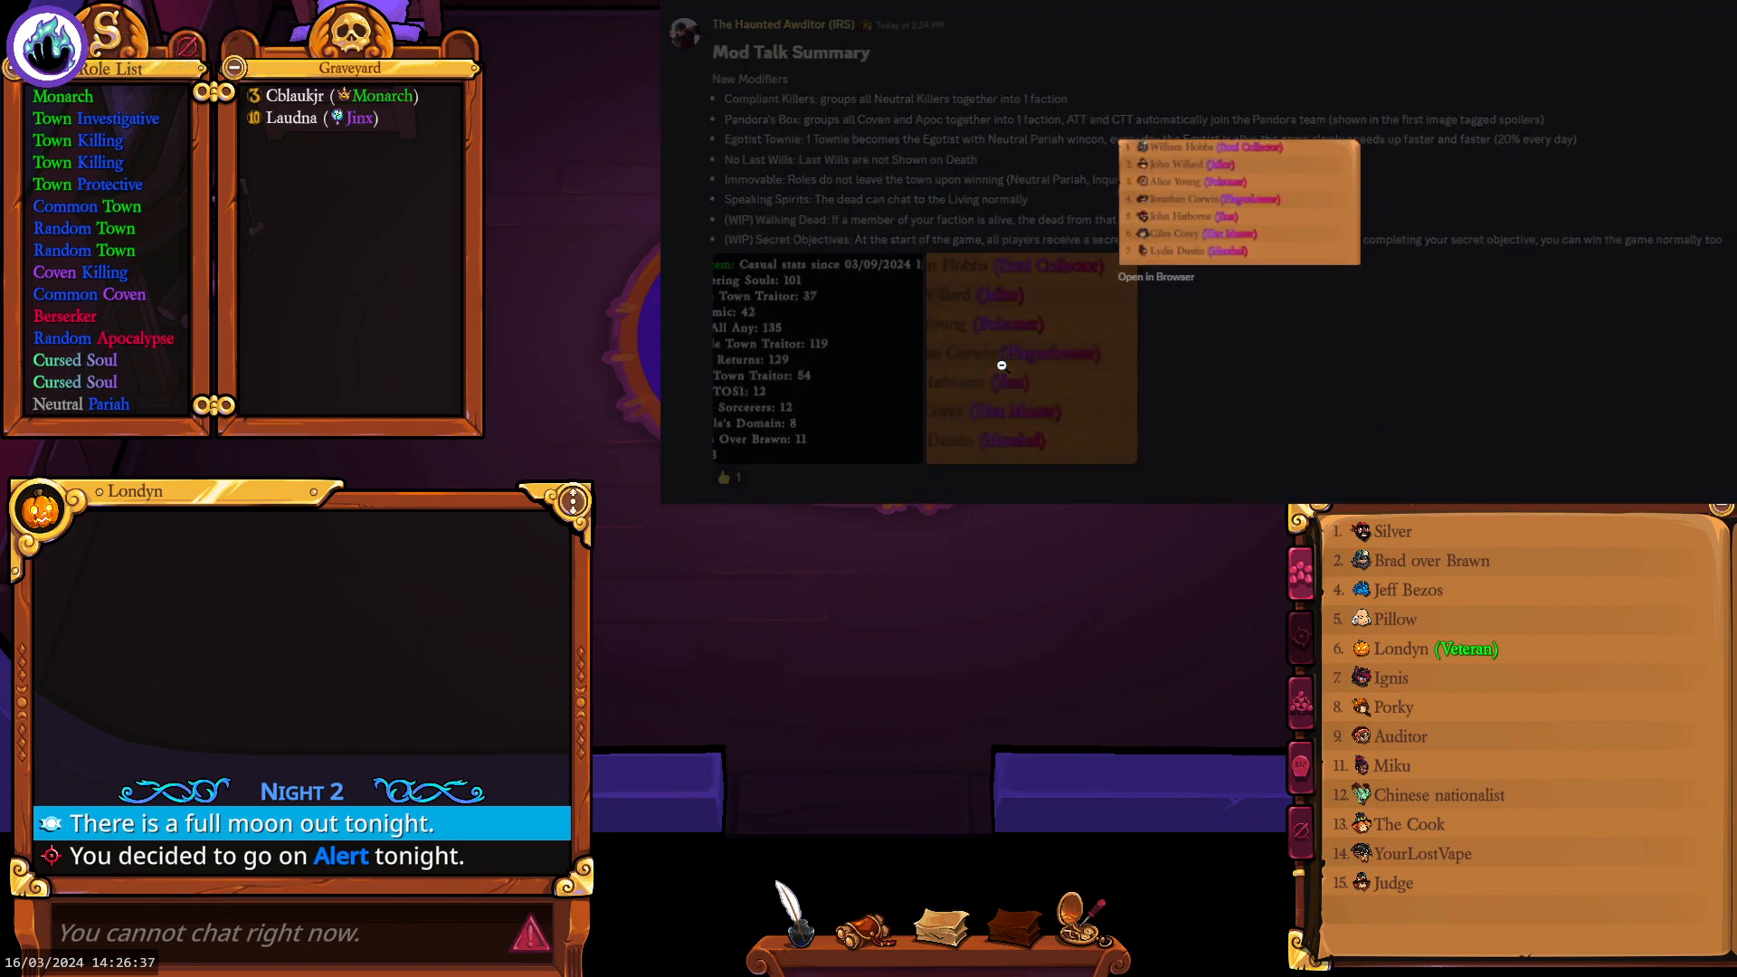
mouse_move(1332, 378)
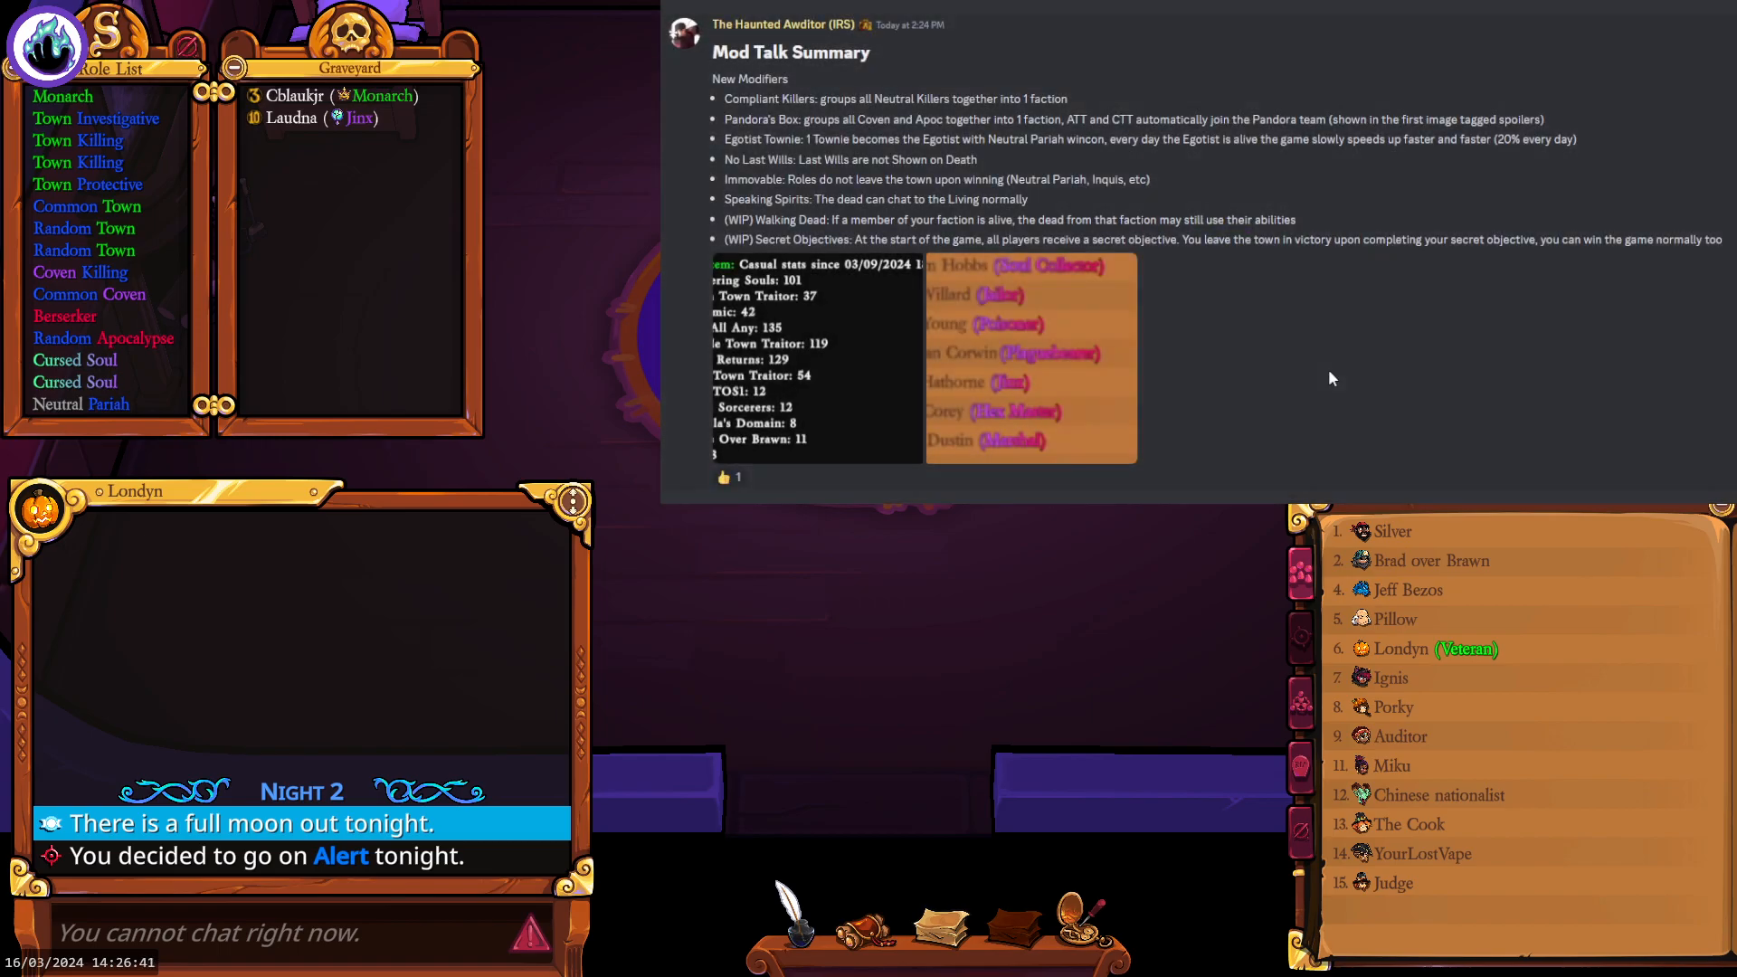